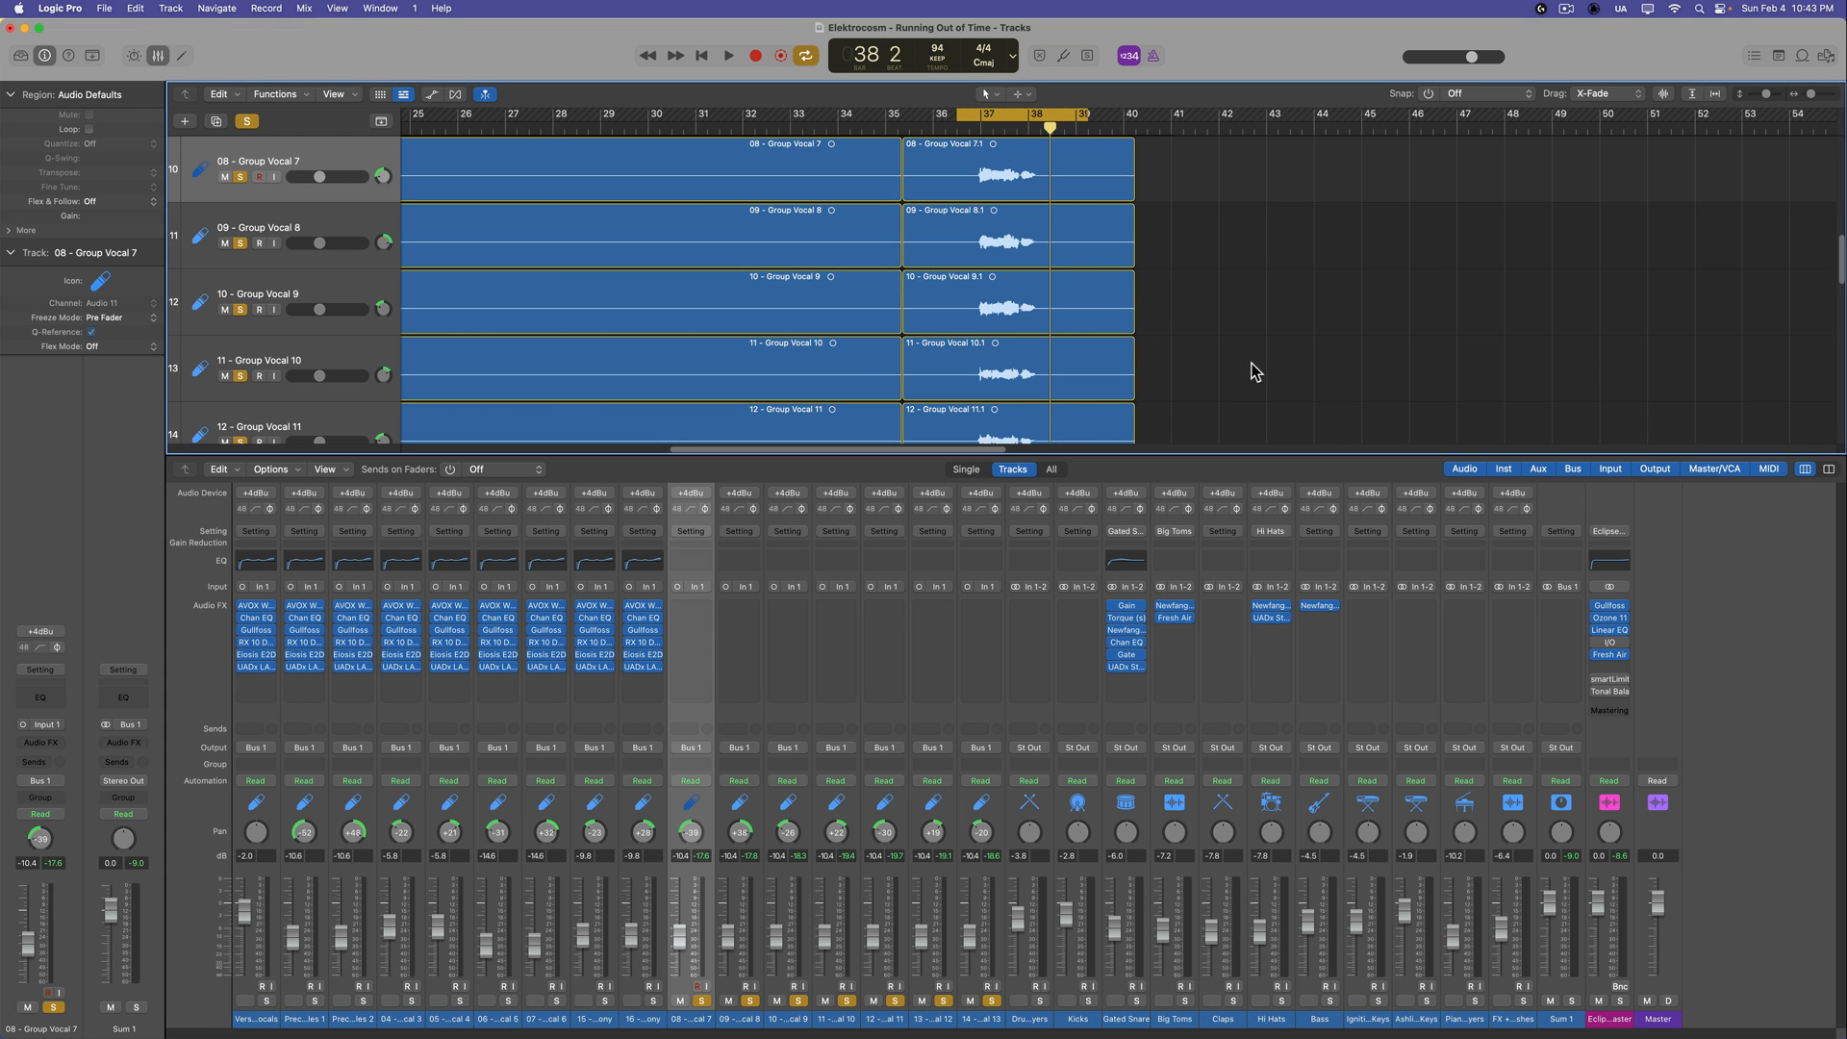
mouse_move(809, 566)
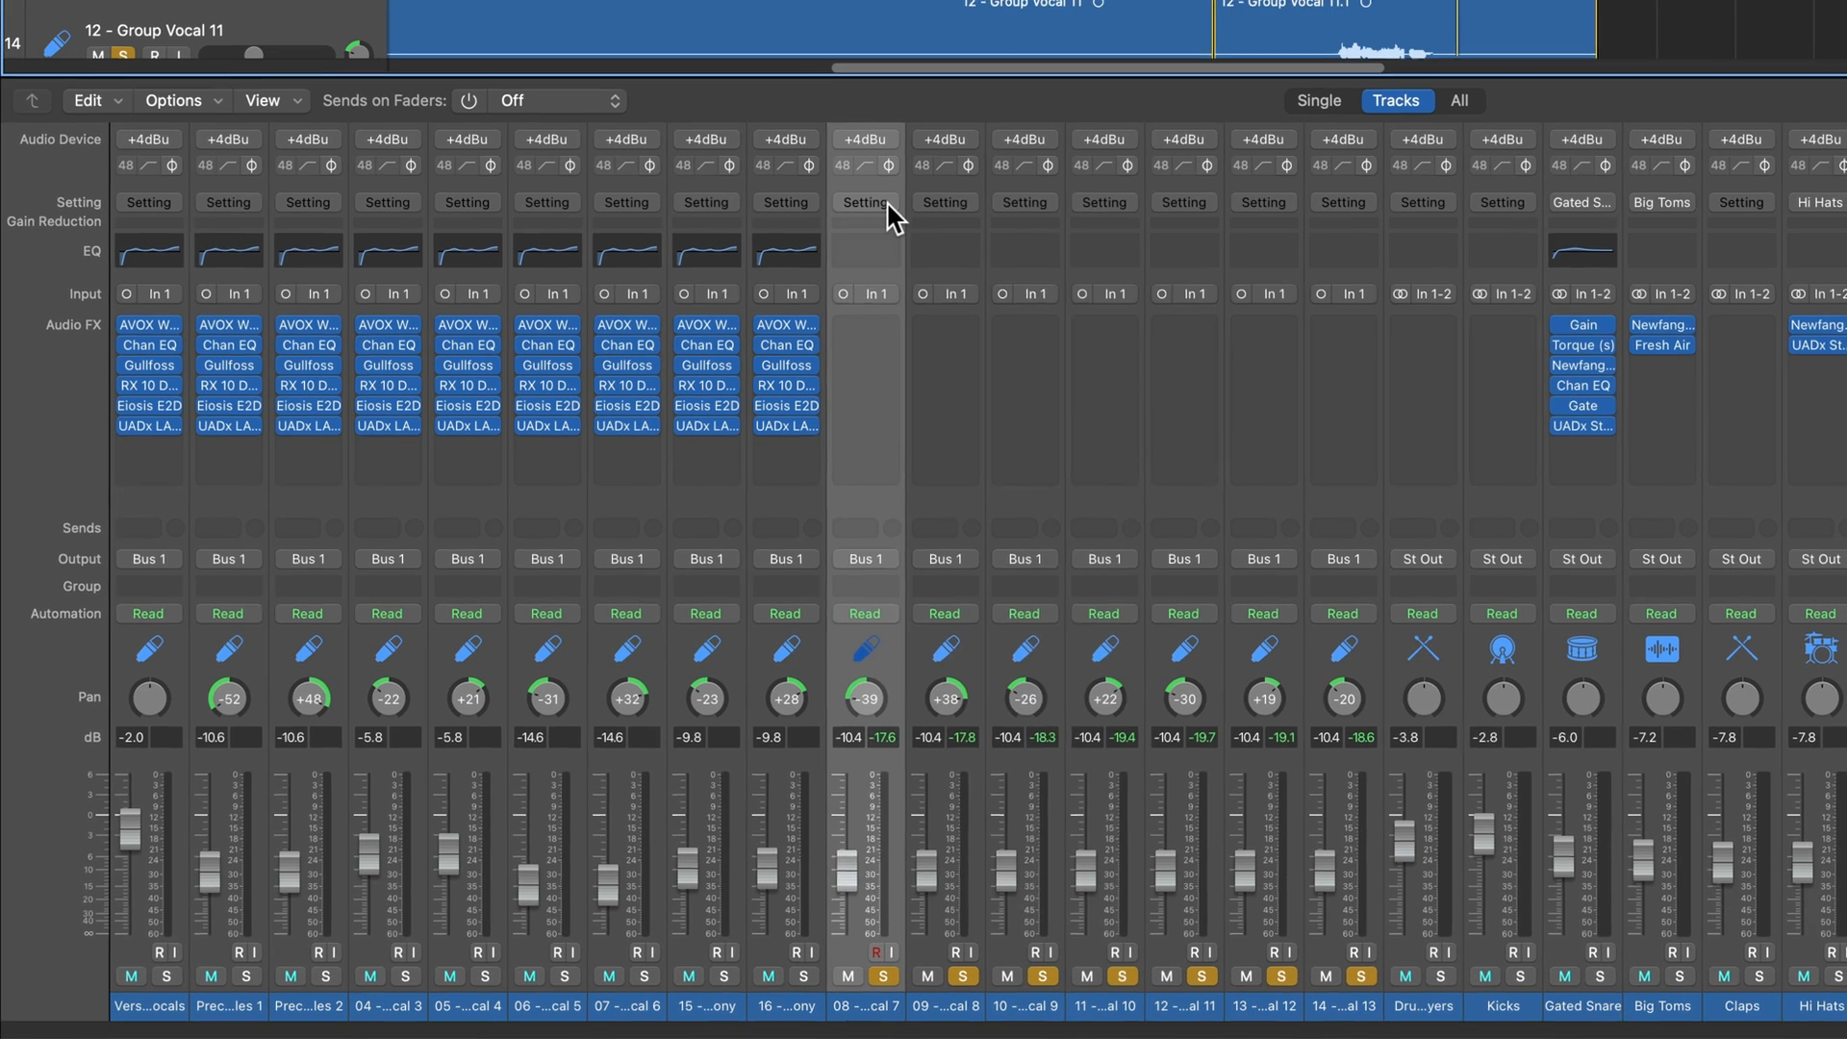
Bring up the channel strip setting menu with paste options for Group Vocal 7.
left_click(863, 202)
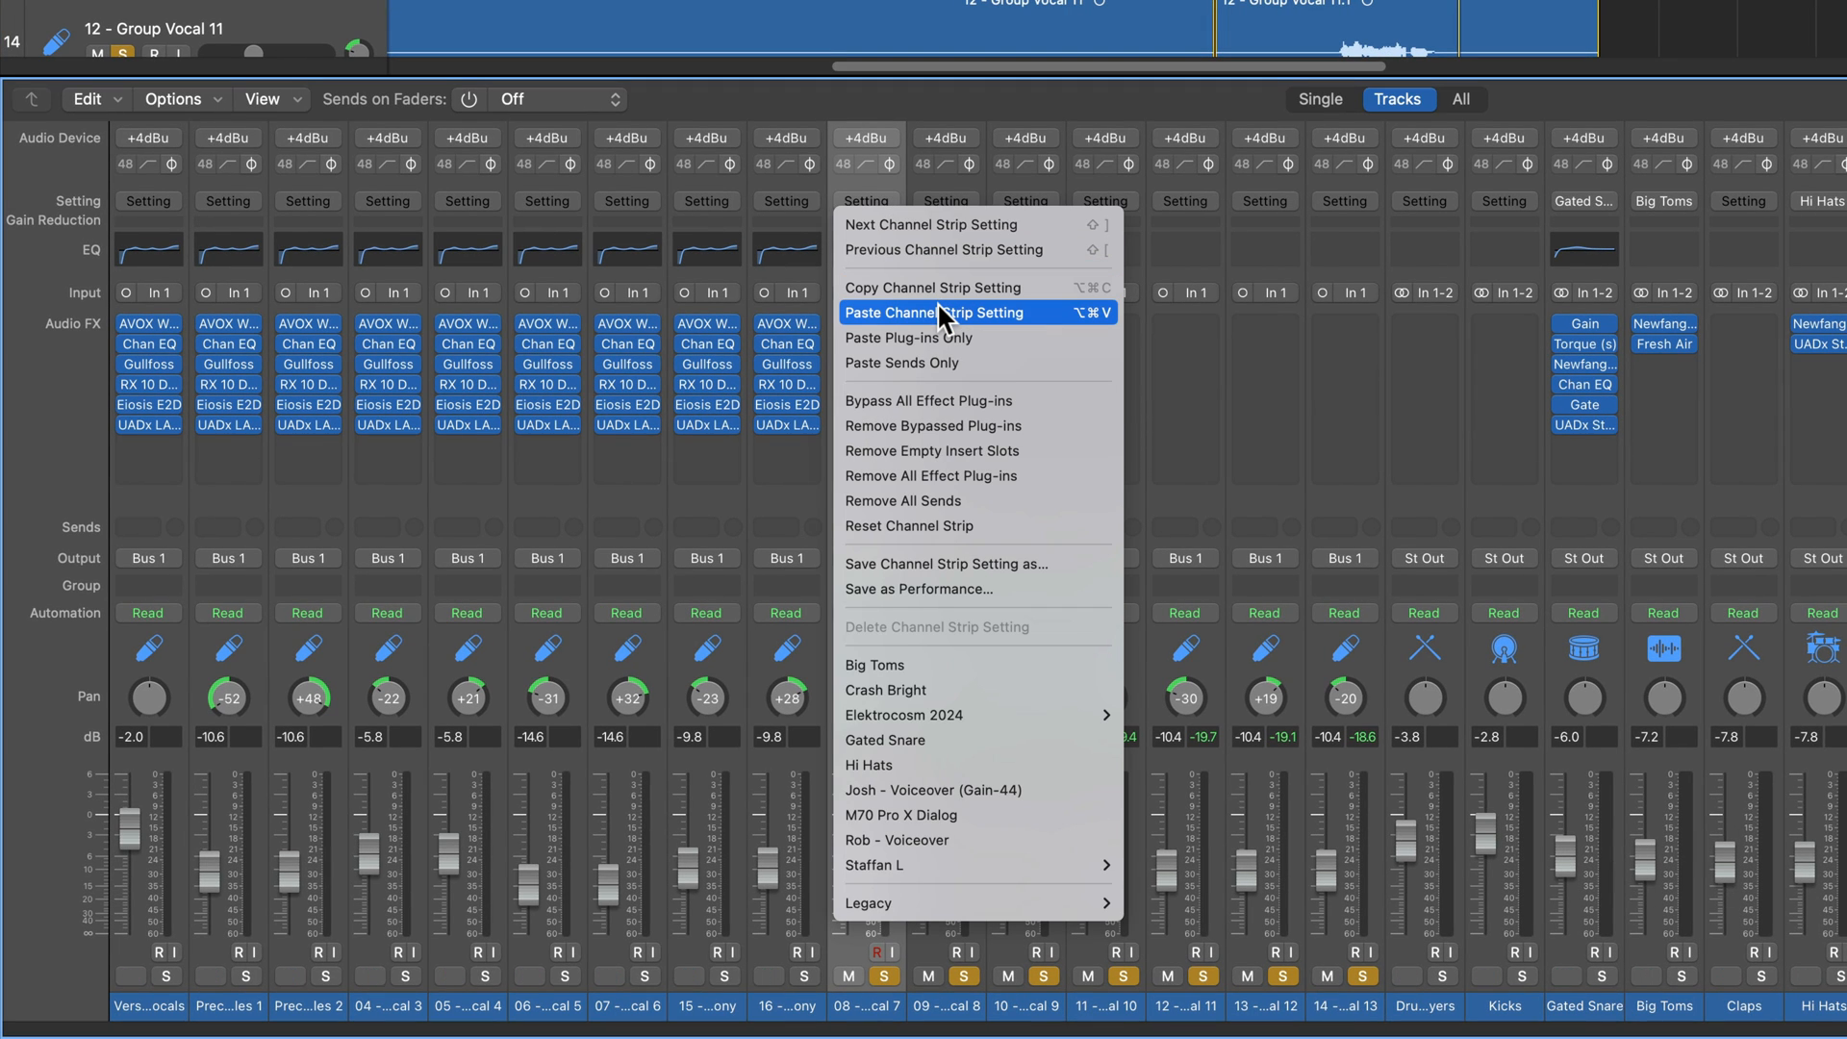
mouse_move(908, 338)
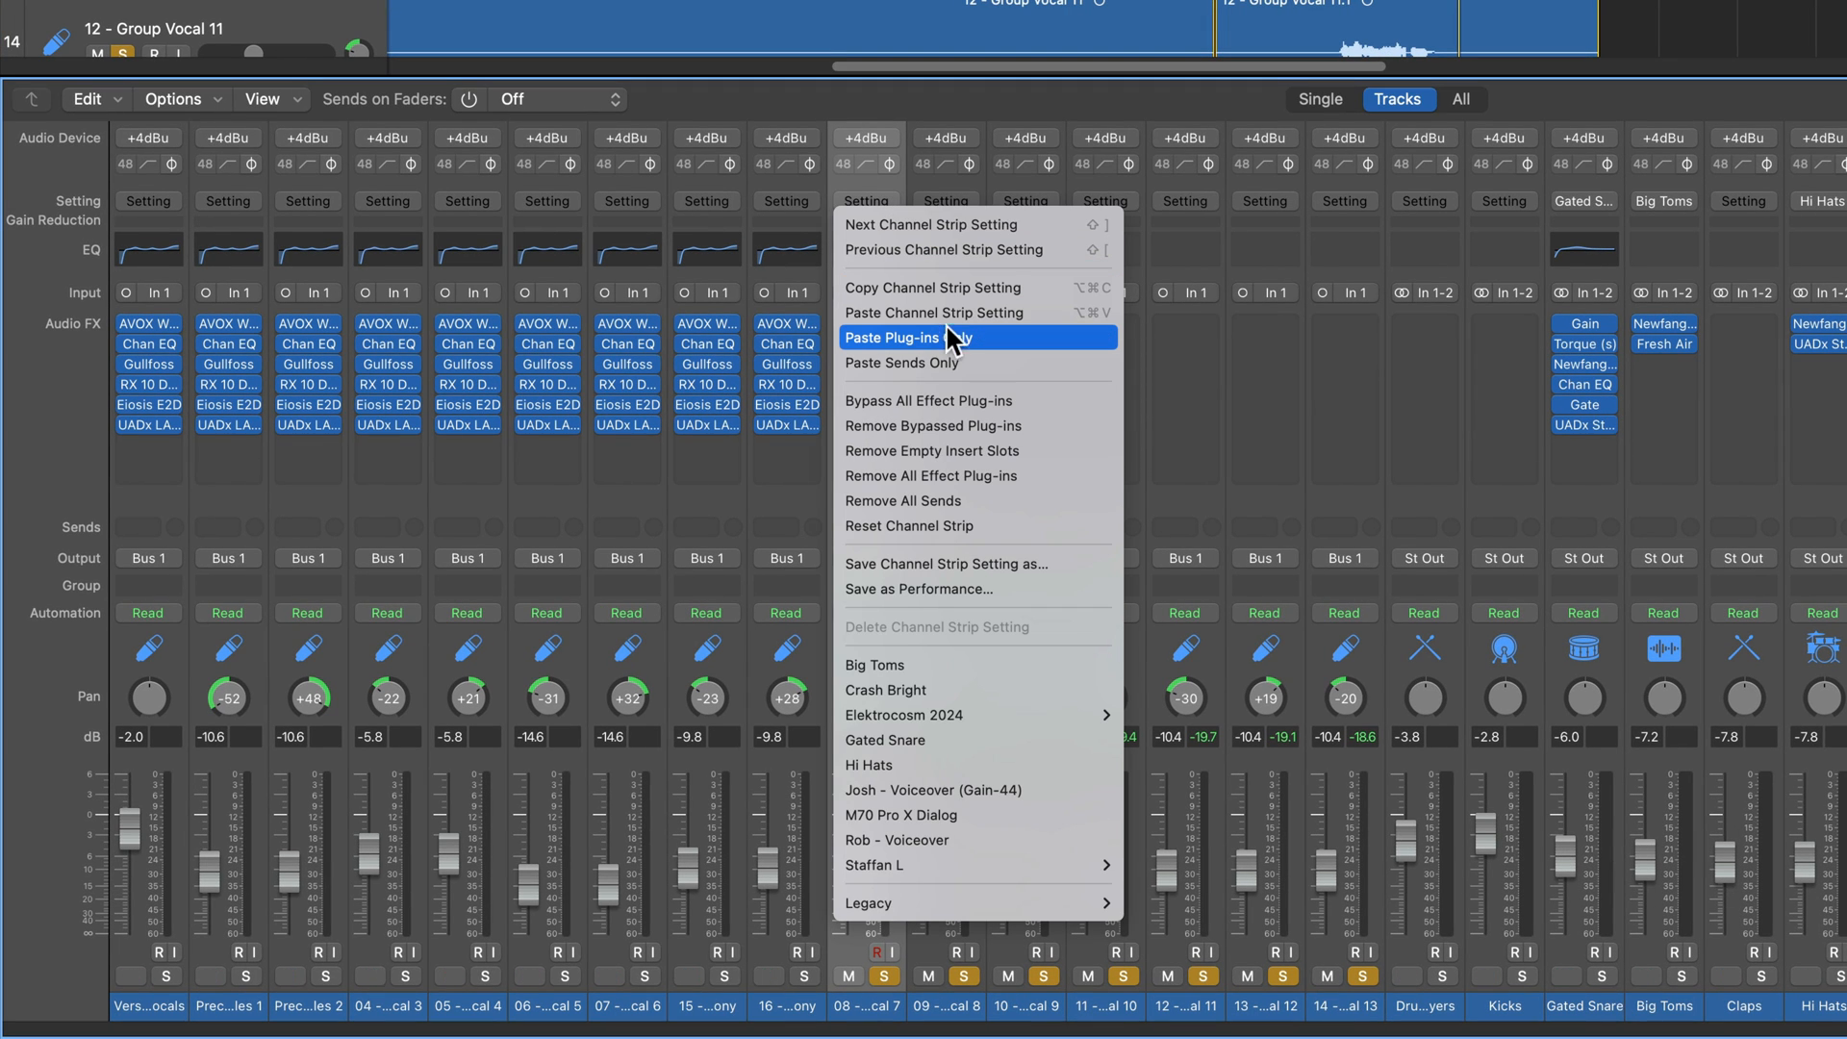
mouse_move(983, 377)
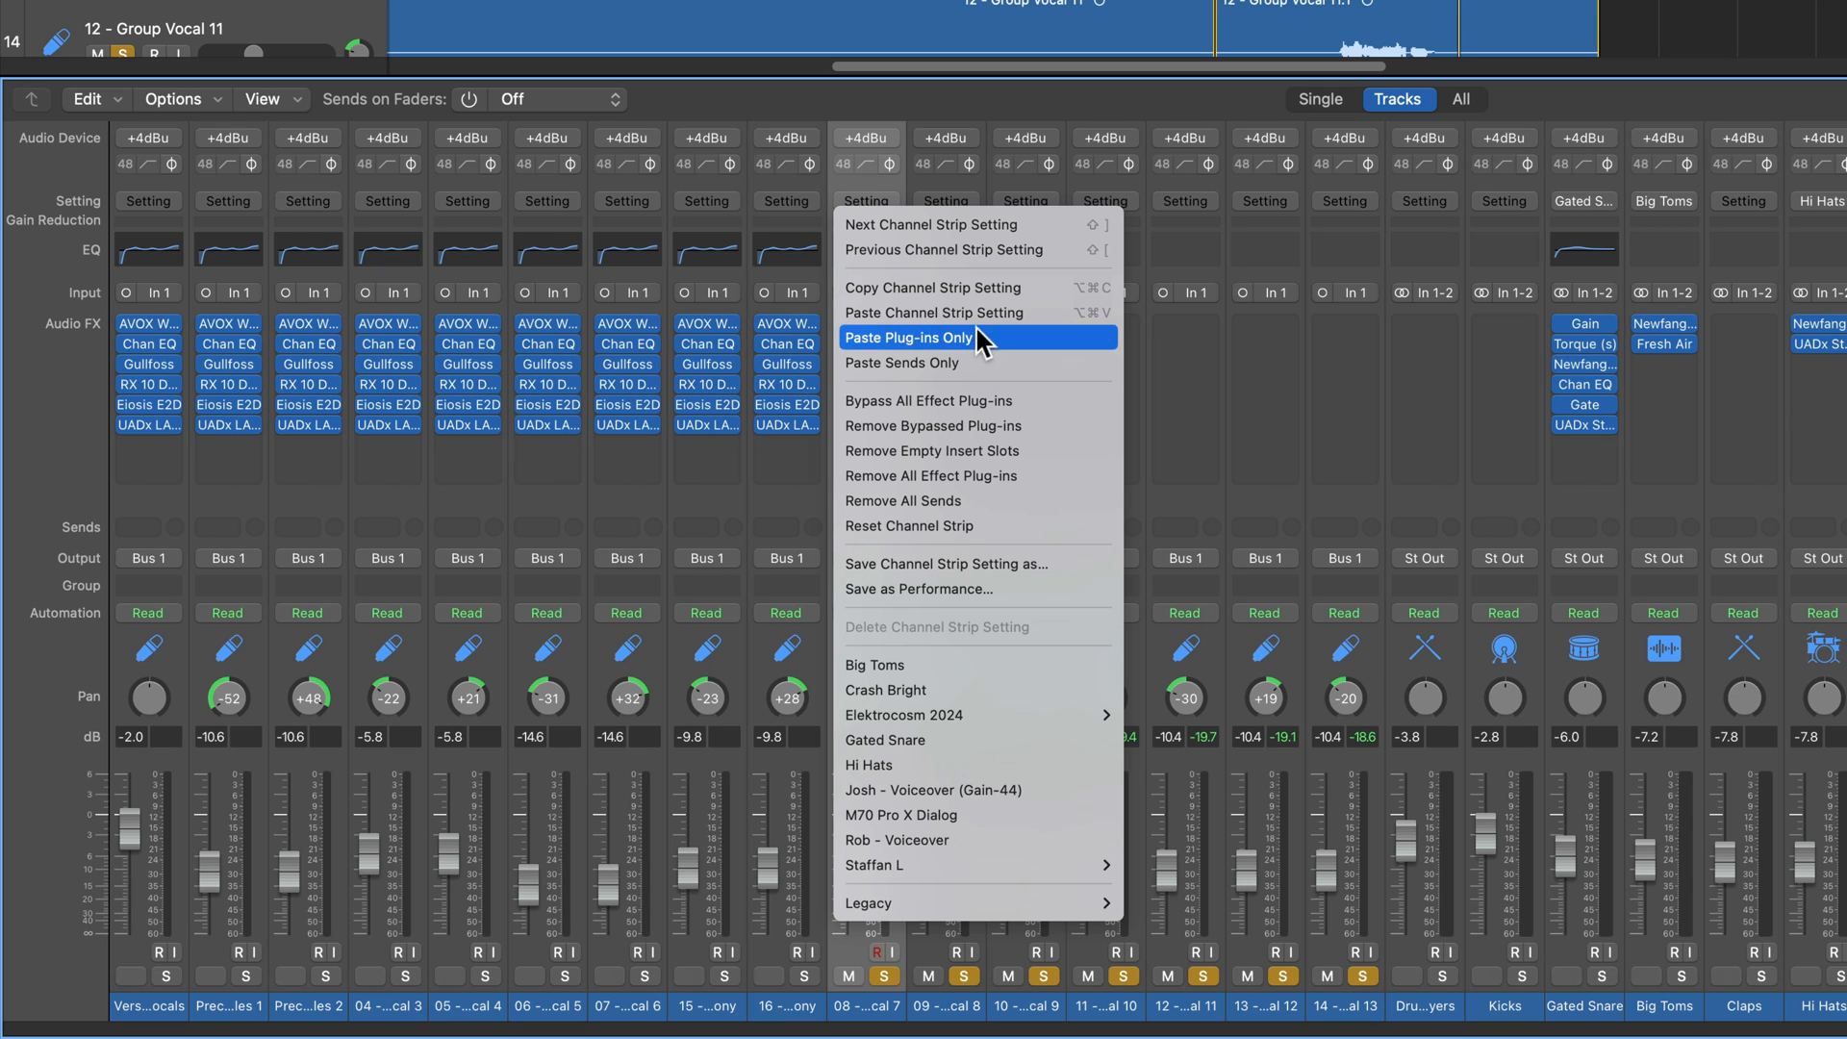
mouse_move(983, 364)
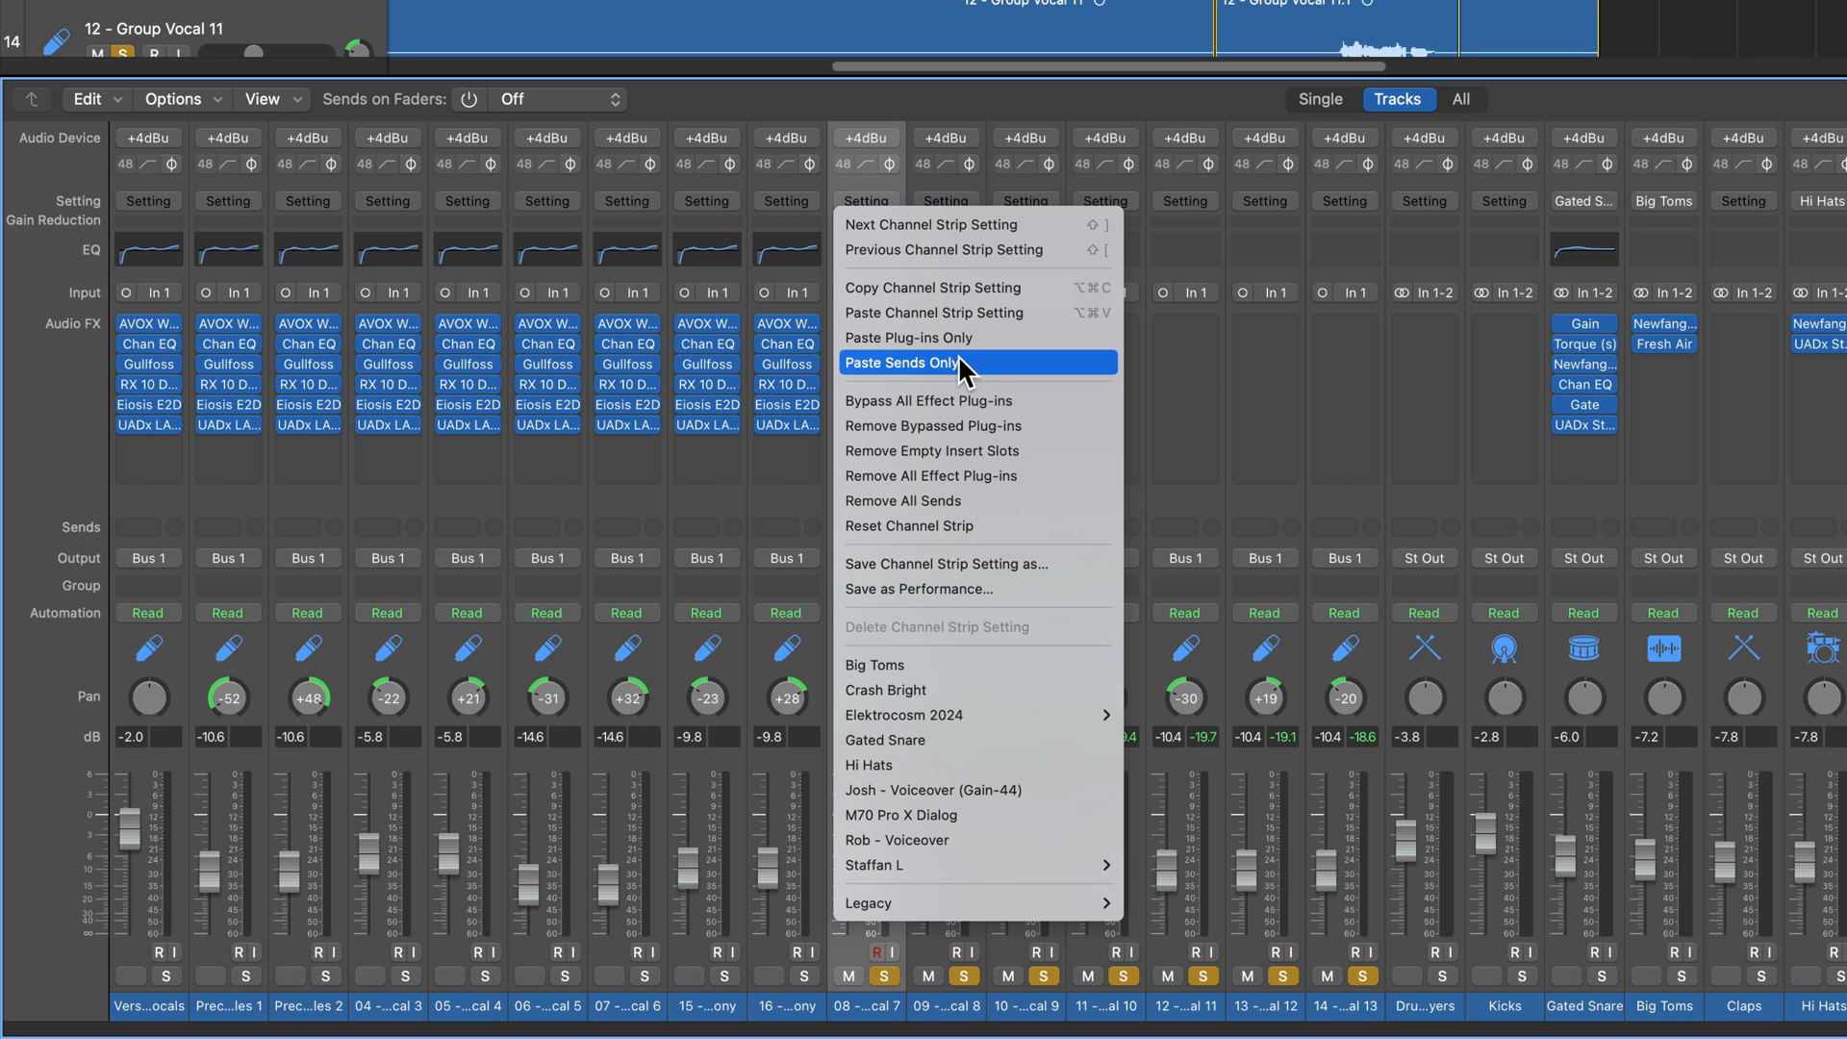
Dismiss the Group Vocal 7 setting menu without pasting anything.
left_click(903, 364)
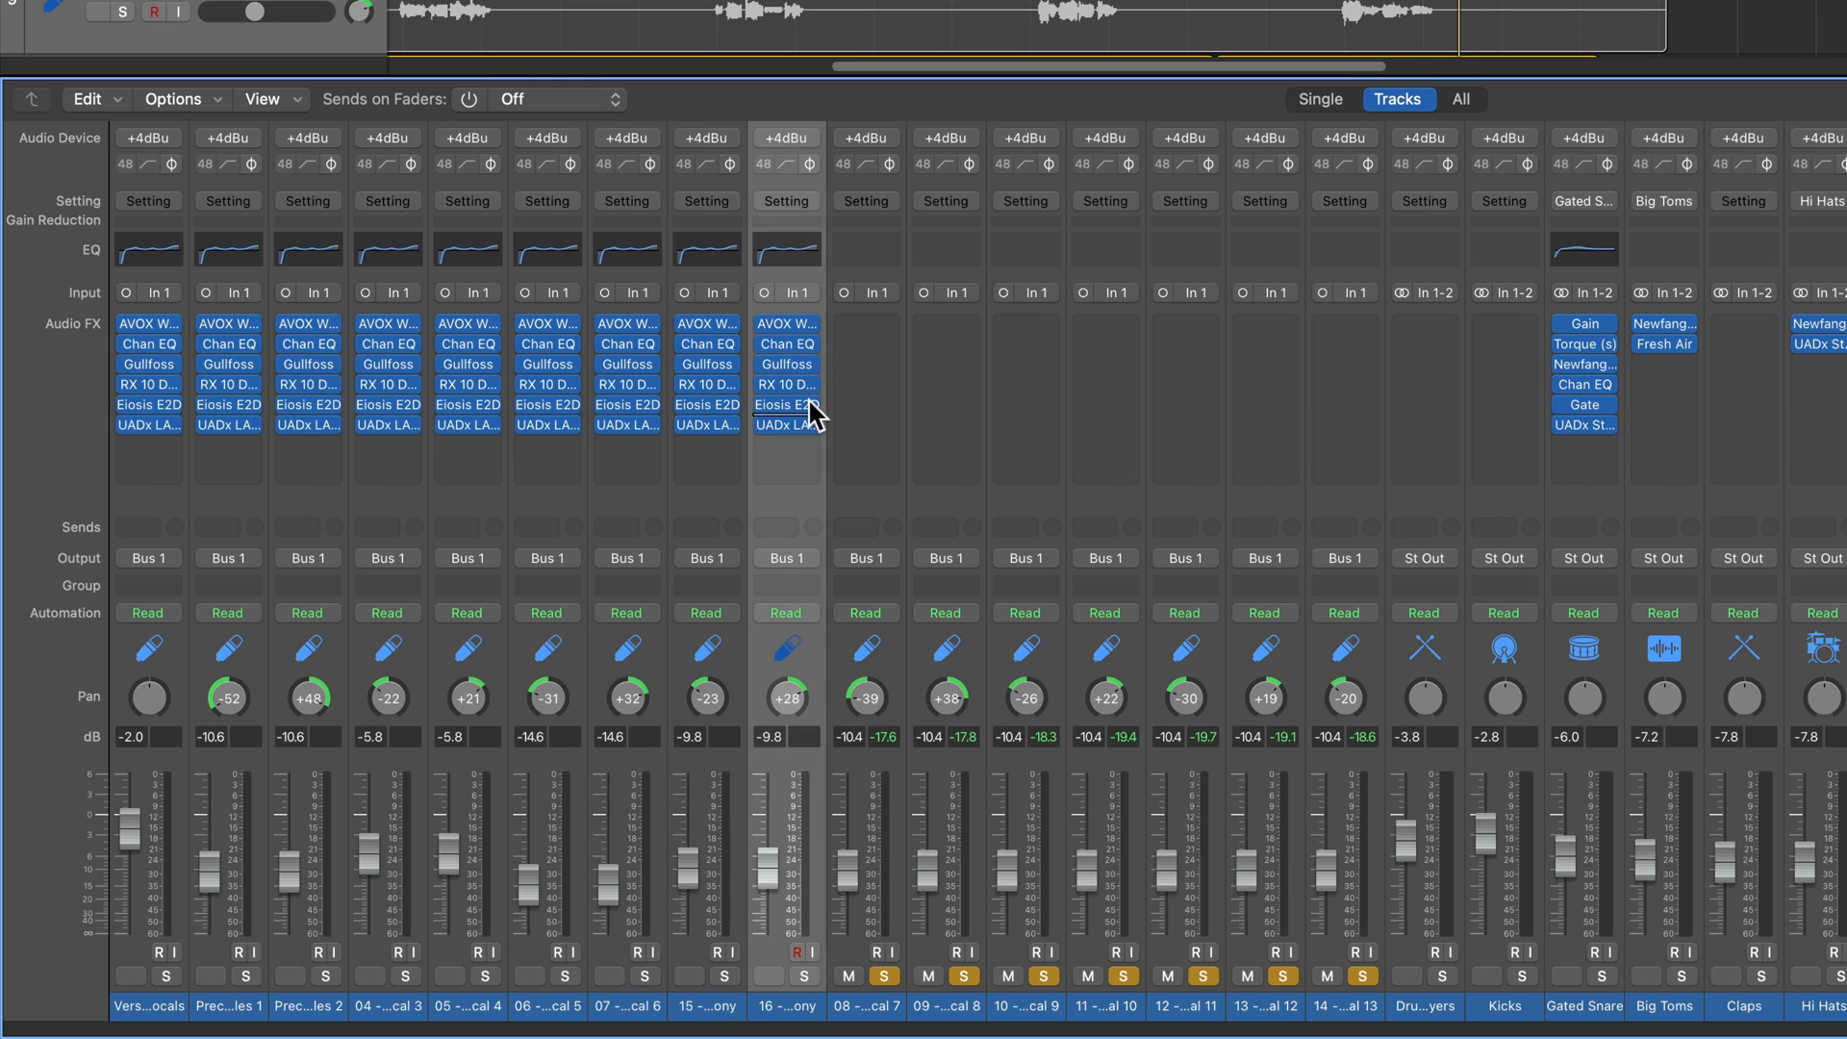
mouse_move(800, 356)
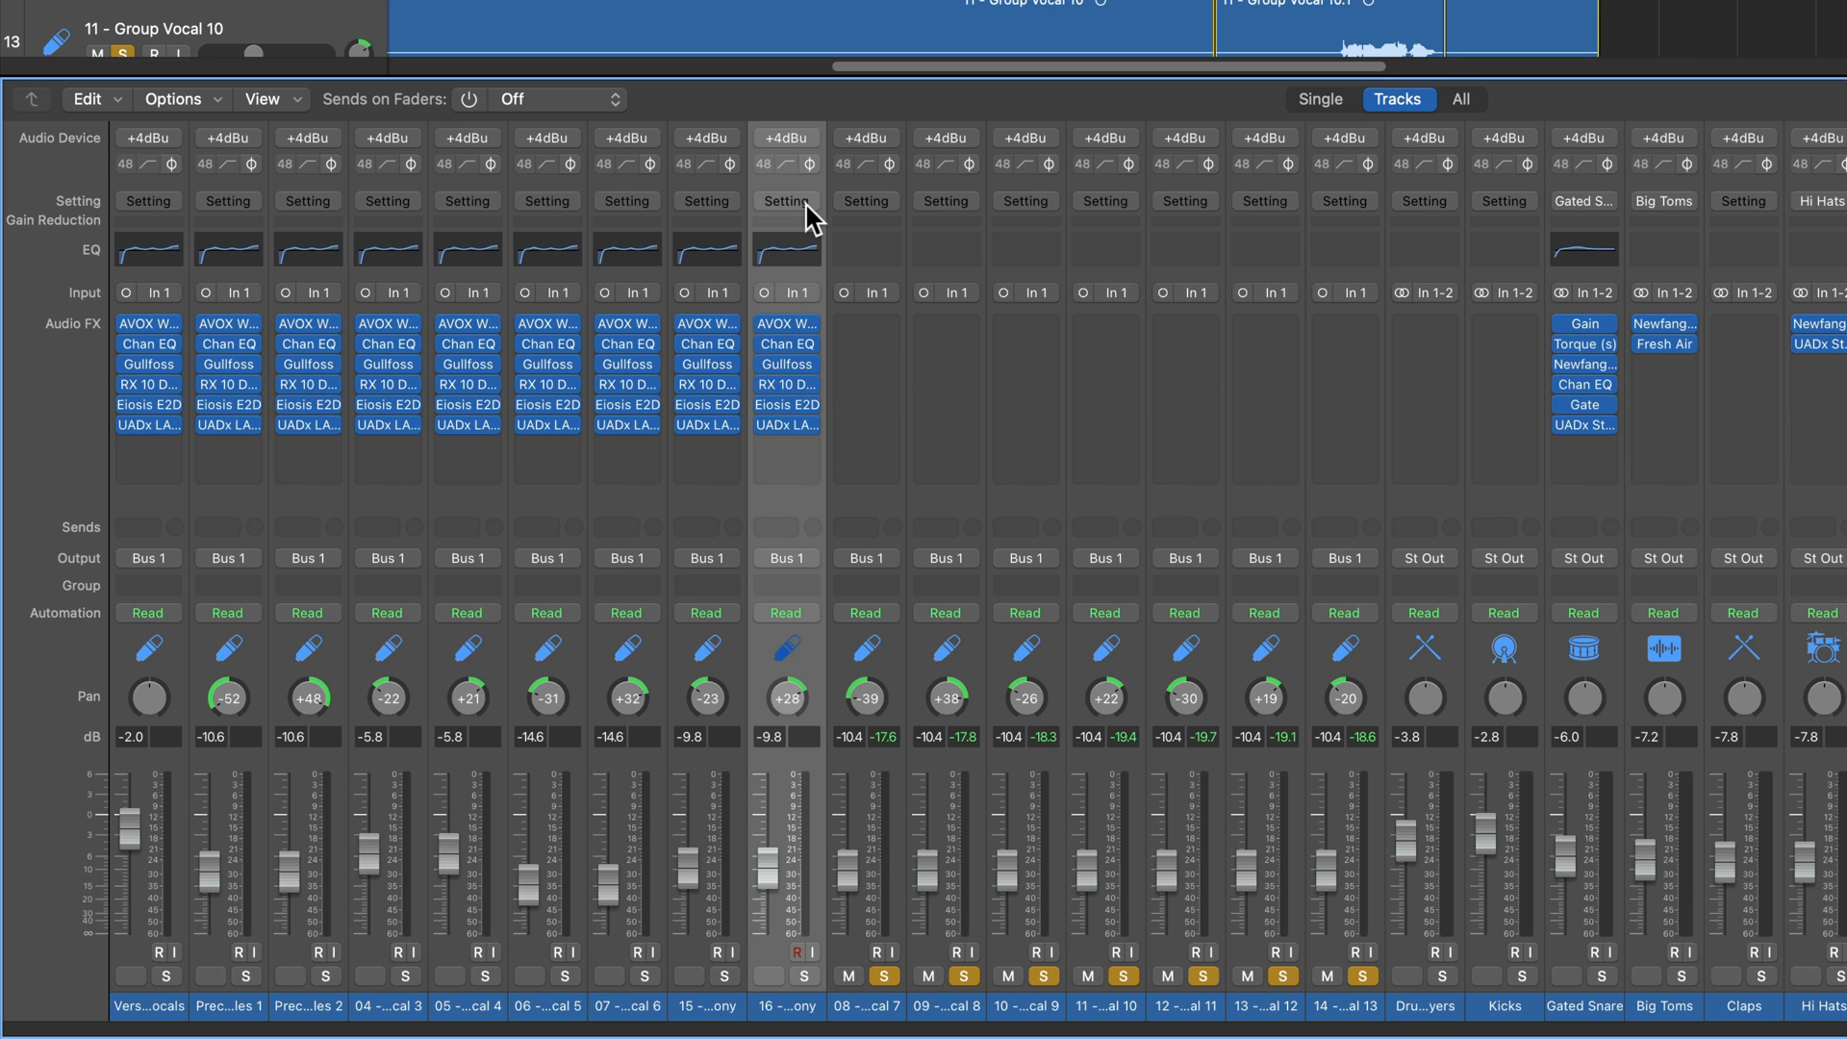
Copy strip 16's whole channel strip setting, leaving Group Vocal 7 unchanged for now.
left_click(784, 202)
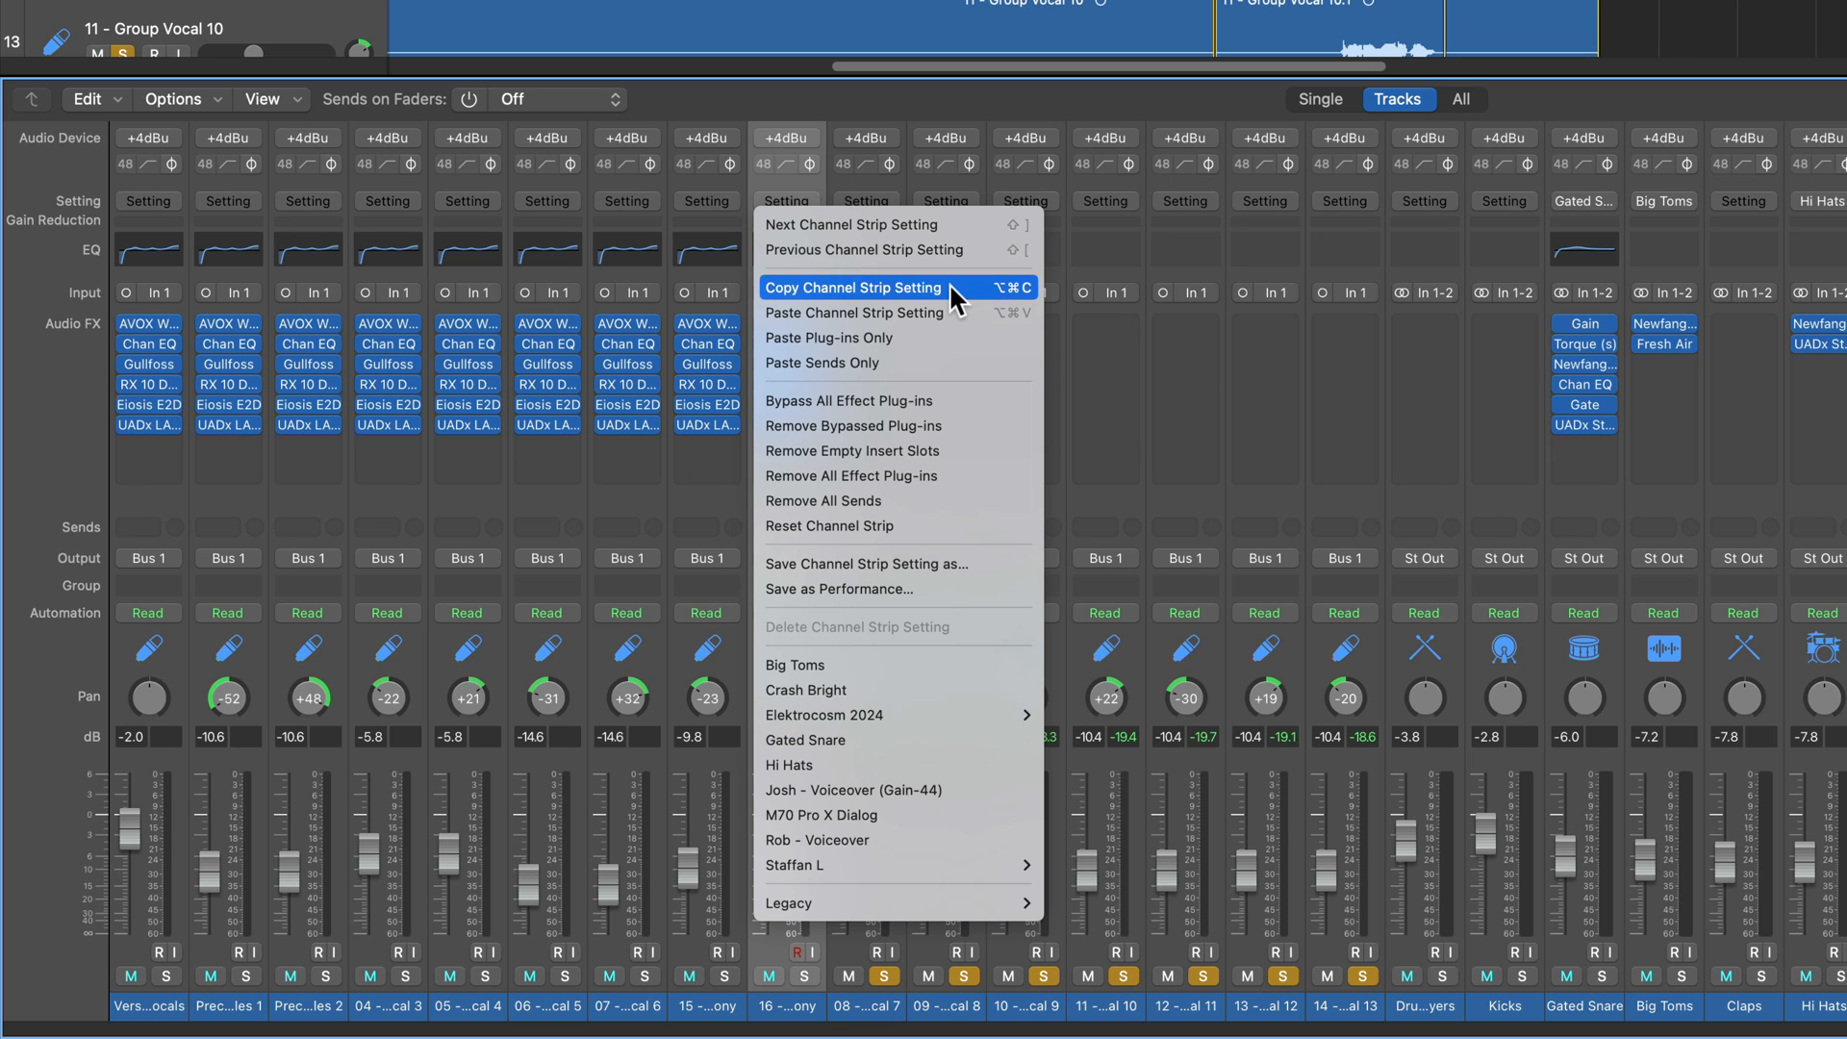
left_click(853, 287)
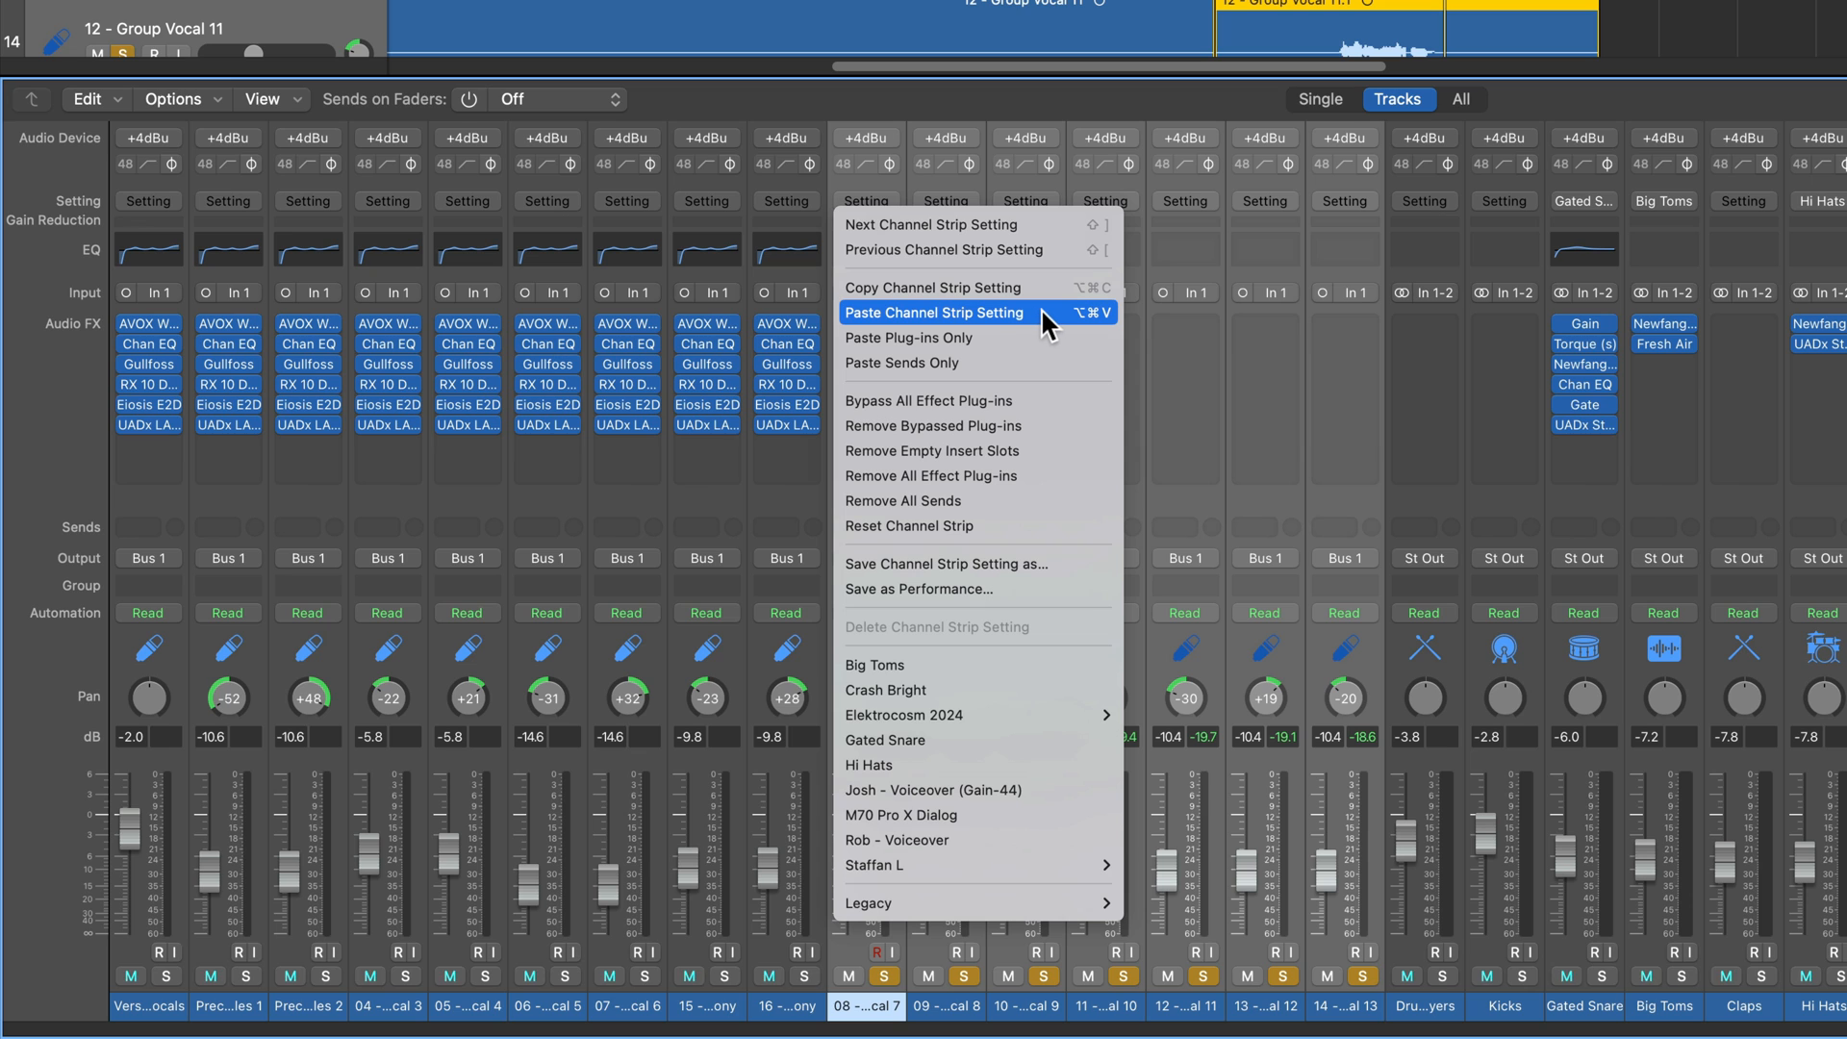
left_click(935, 312)
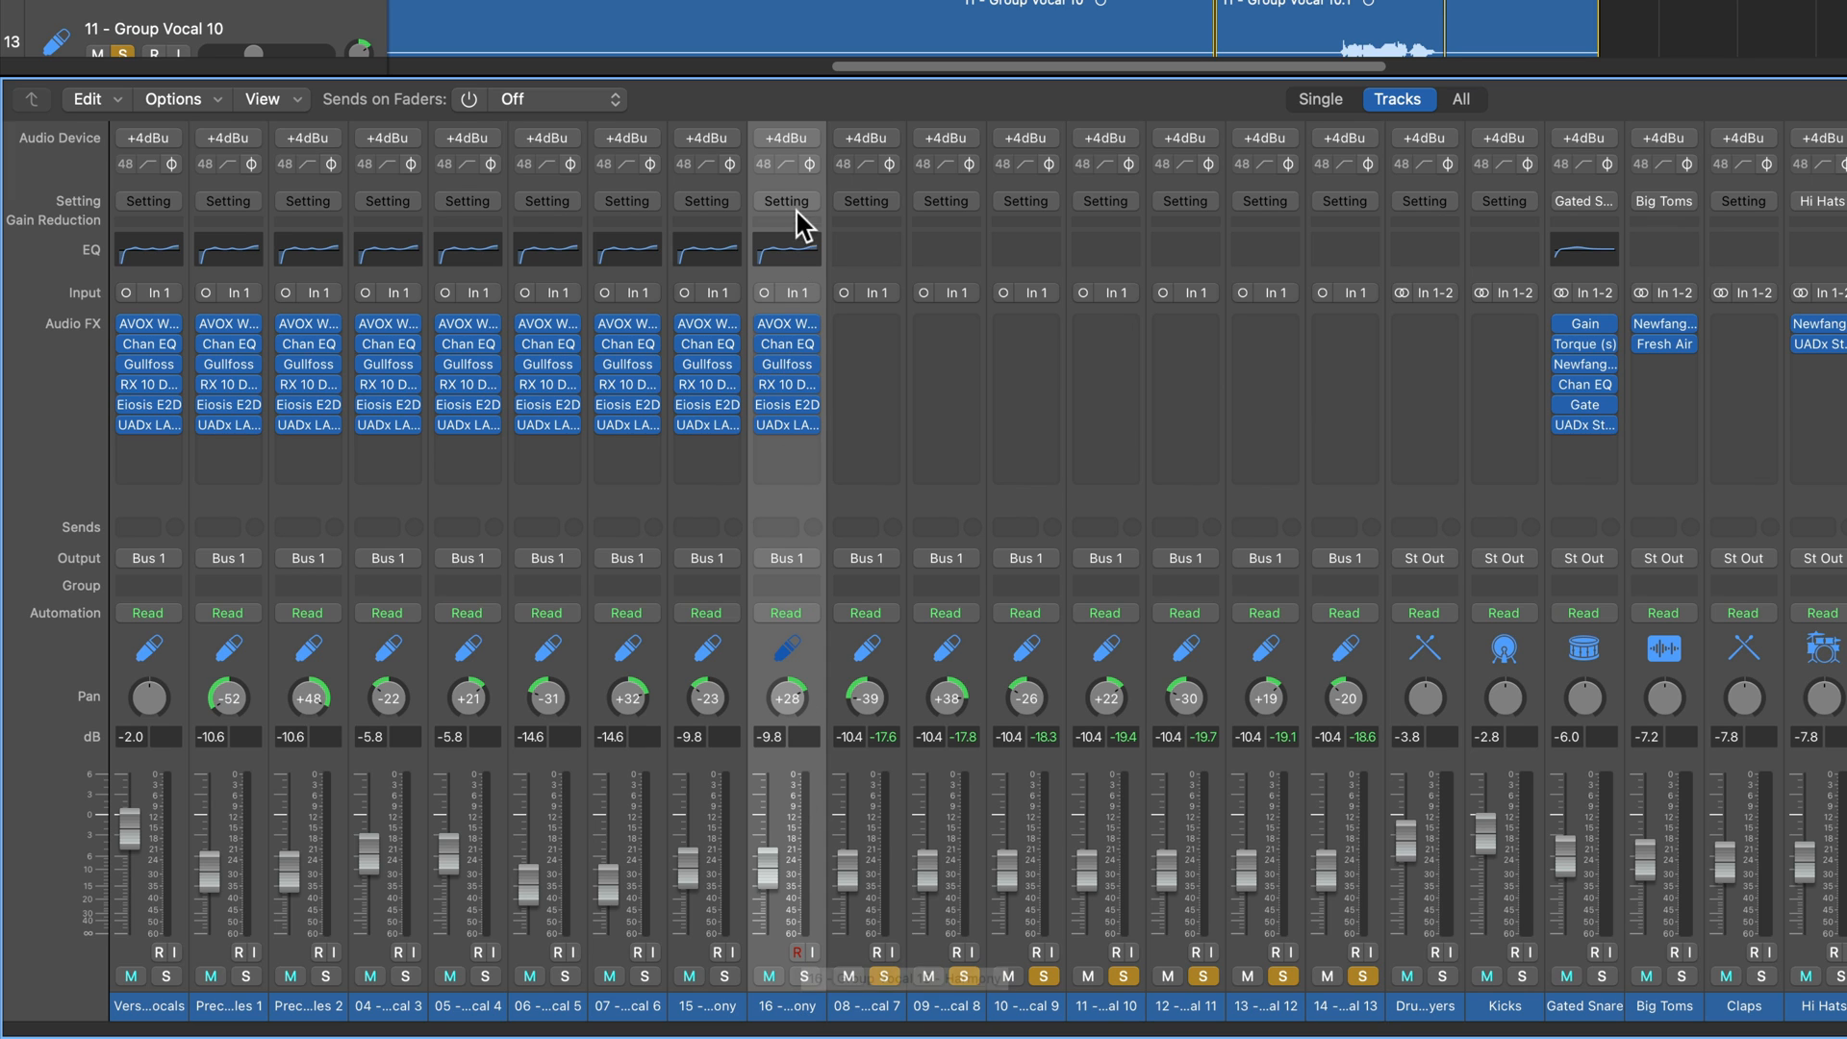
Paste plug-ins only onto Group Vocal 7–13, keeping their pan and volume.
left_click(785, 200)
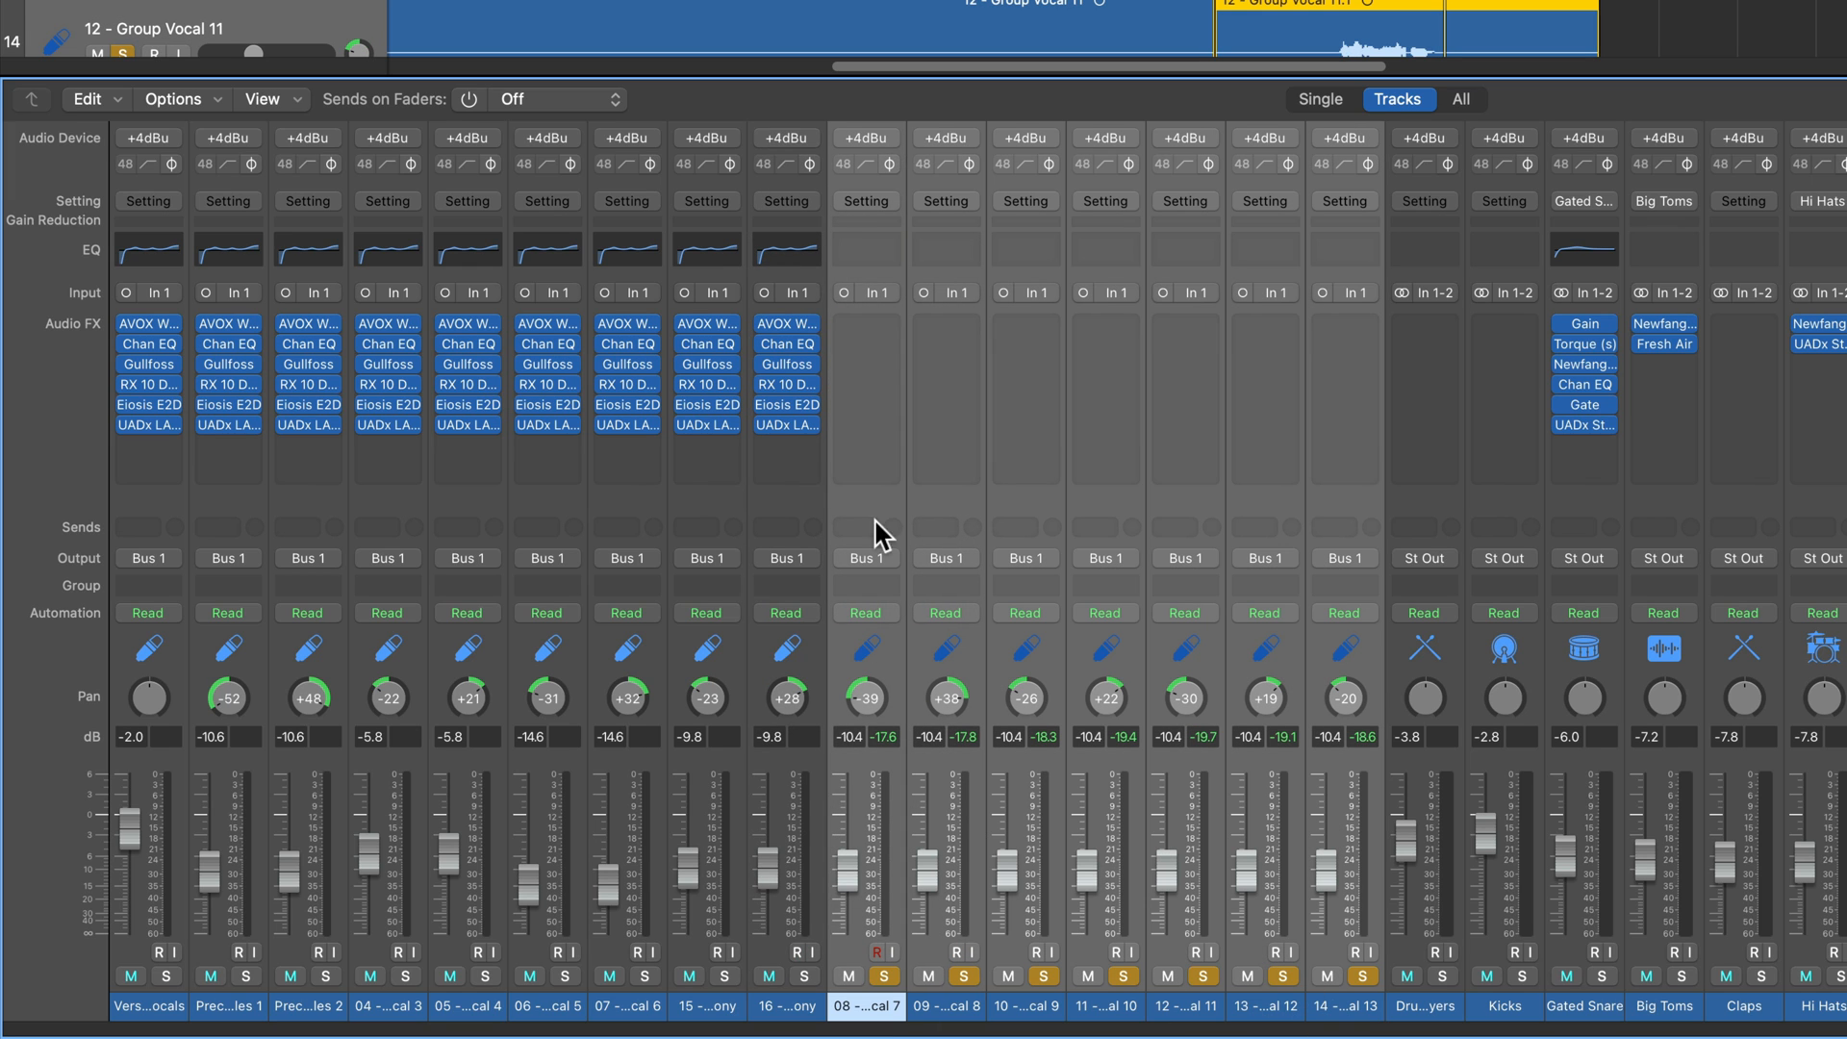
left_click(866, 200)
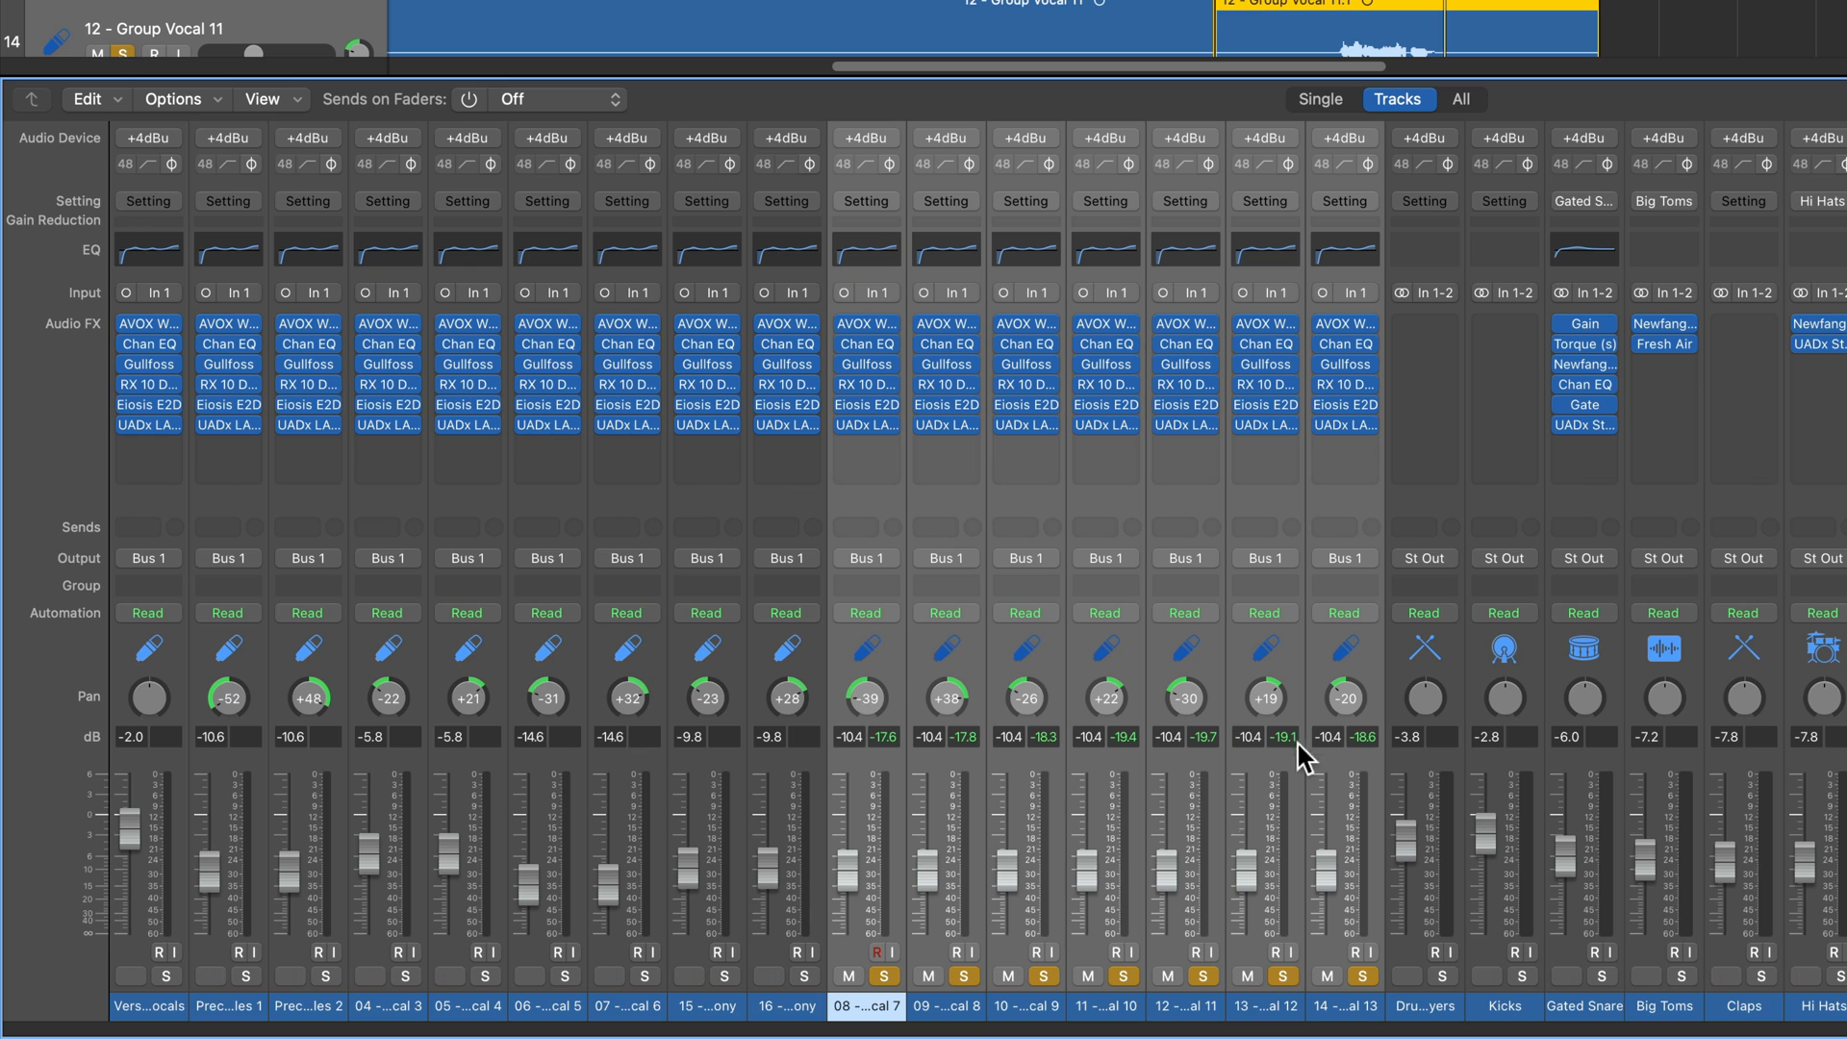
mouse_move(1162, 874)
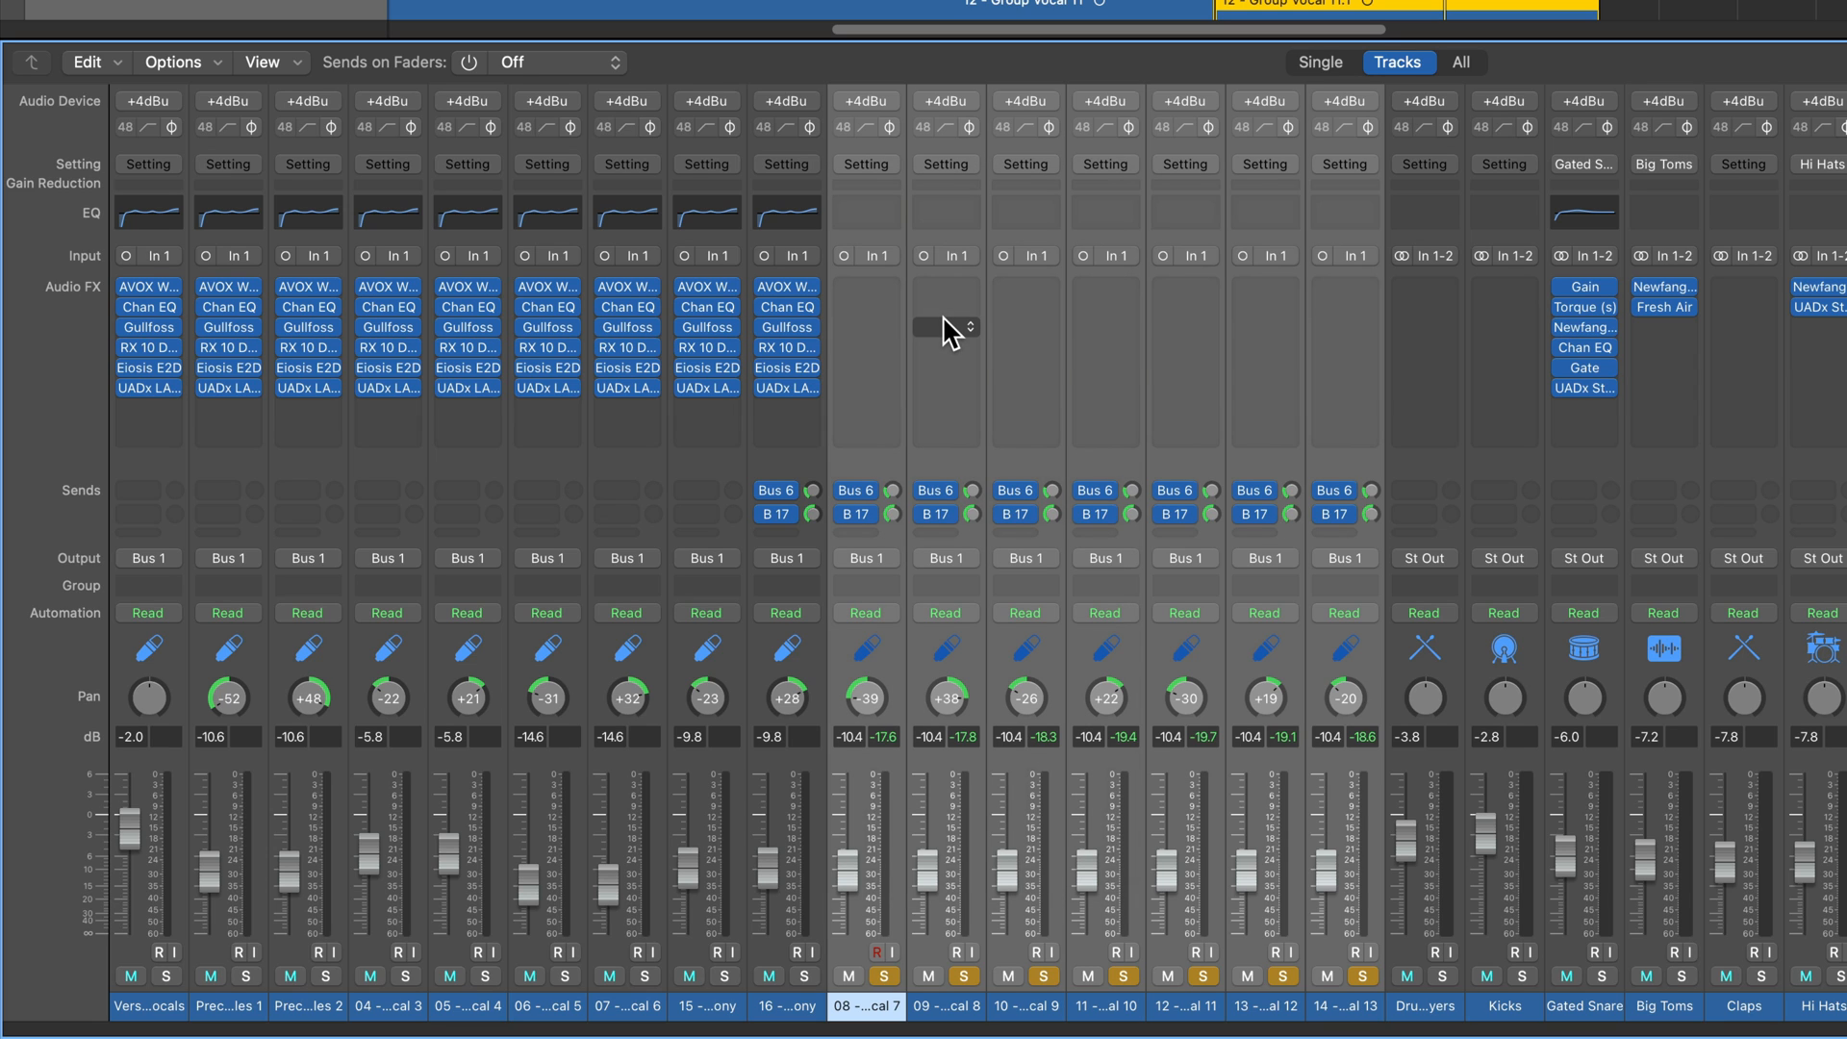
mouse_move(943, 327)
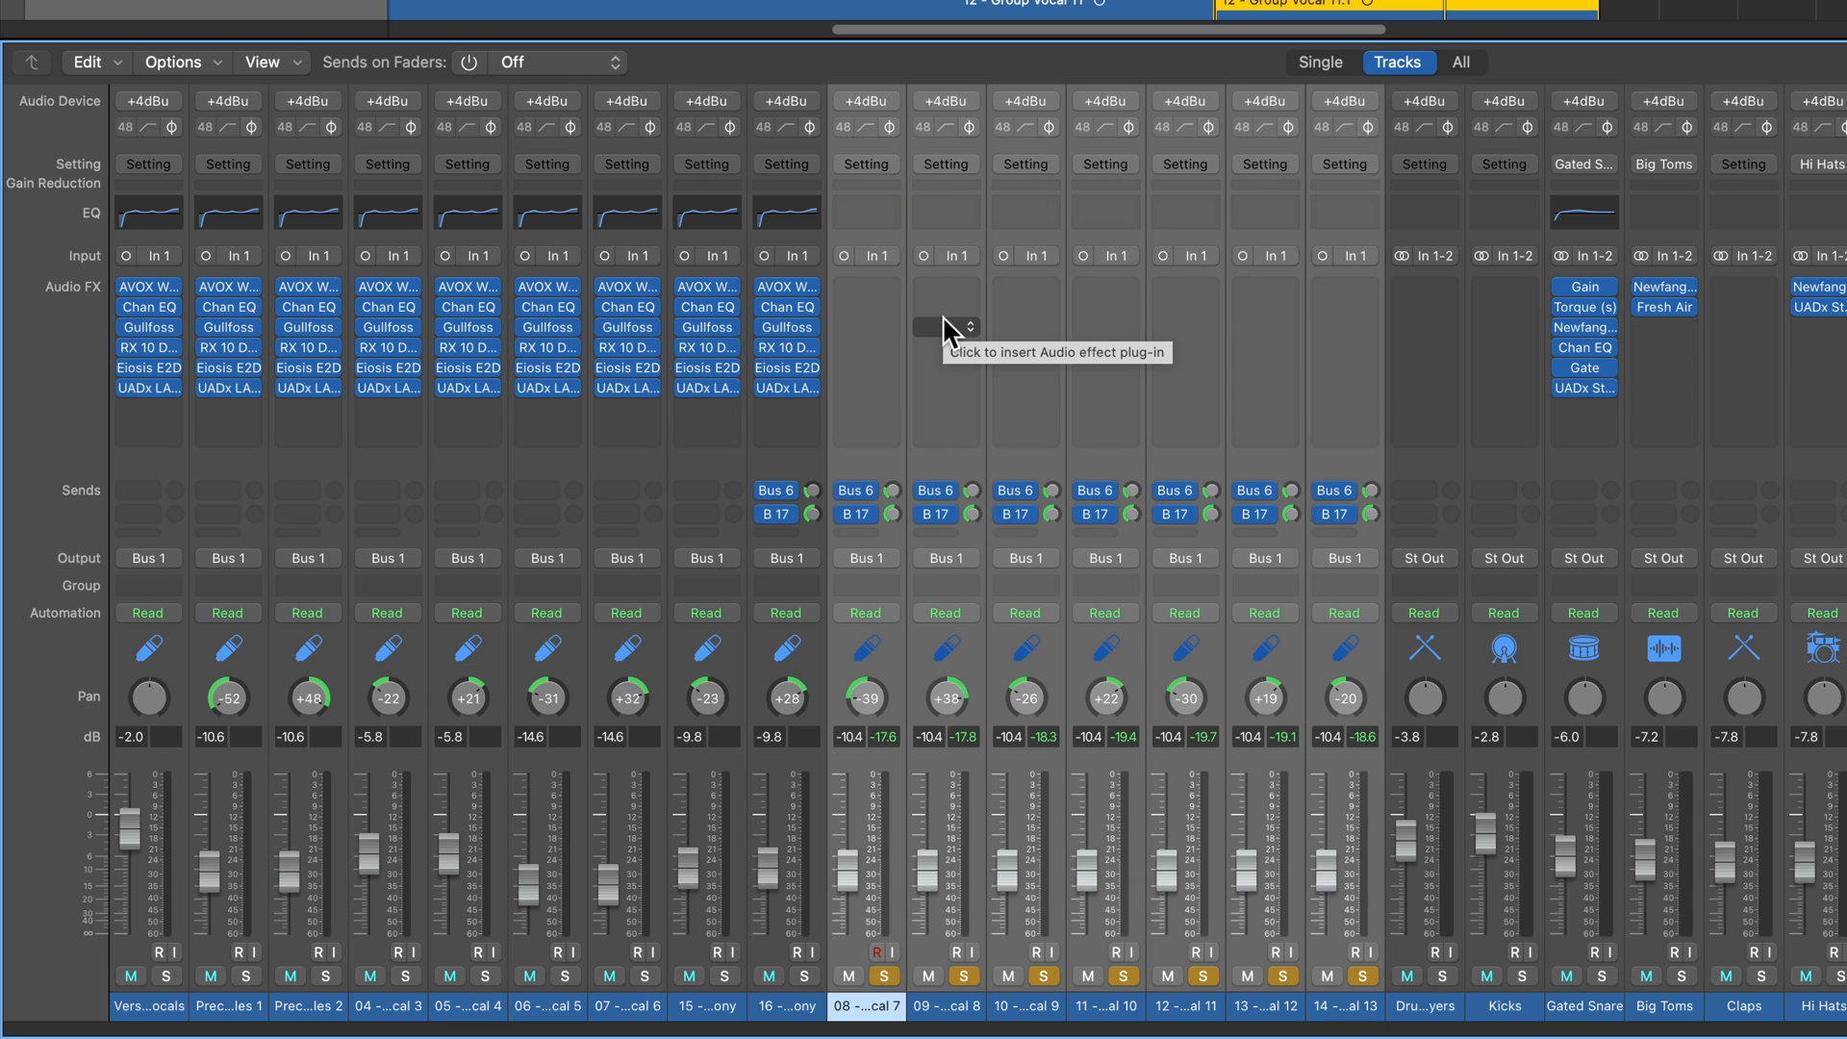